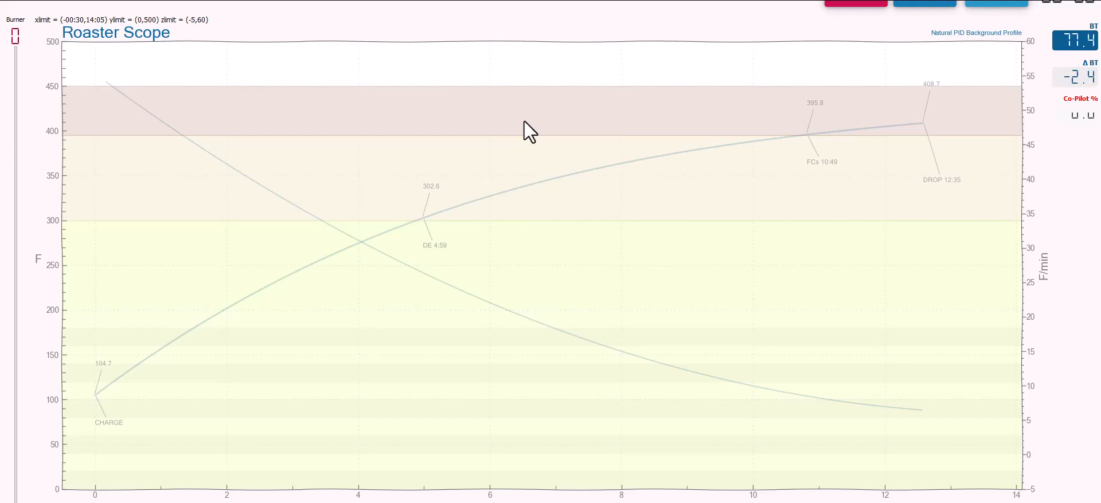
pyautogui.moveTo(537, 131)
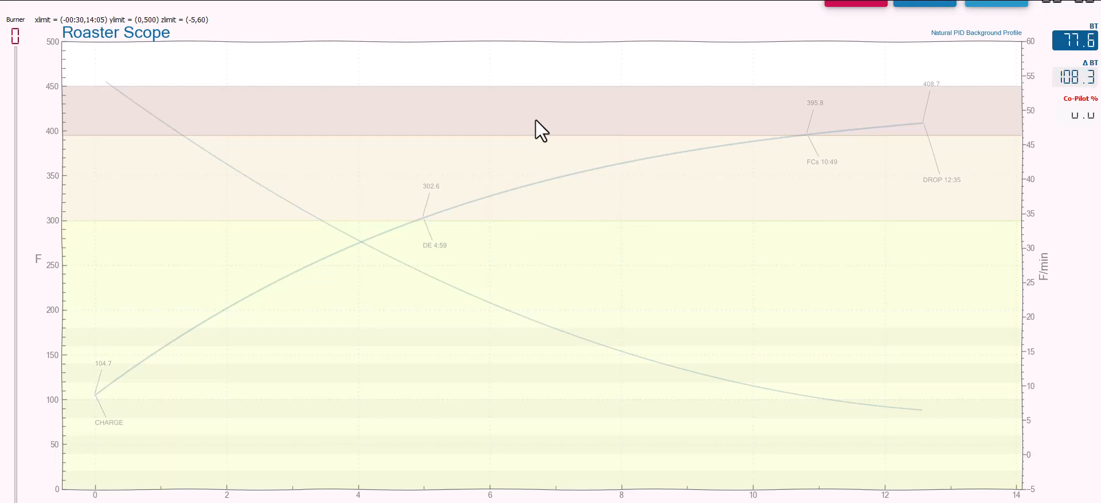
pyautogui.moveTo(641, 173)
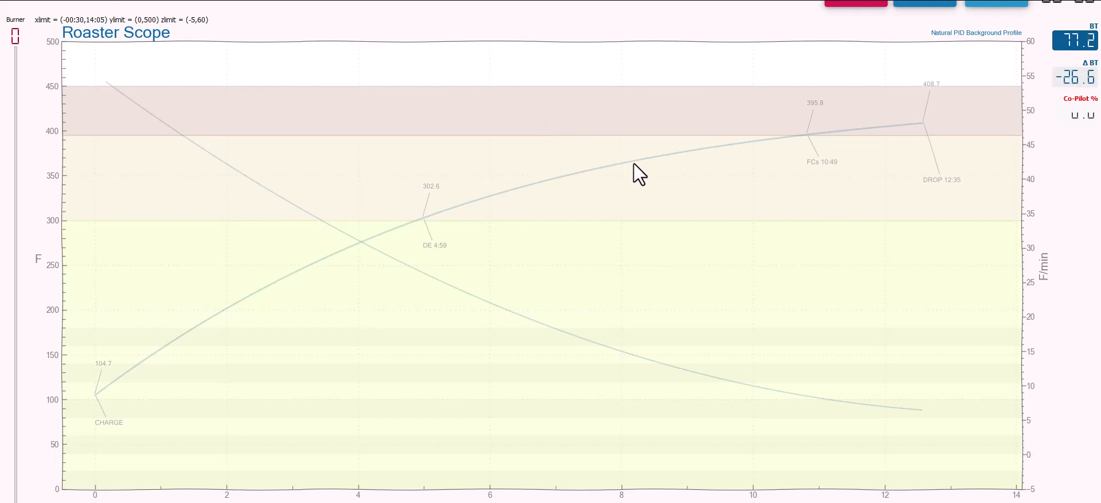
pyautogui.moveTo(721, 149)
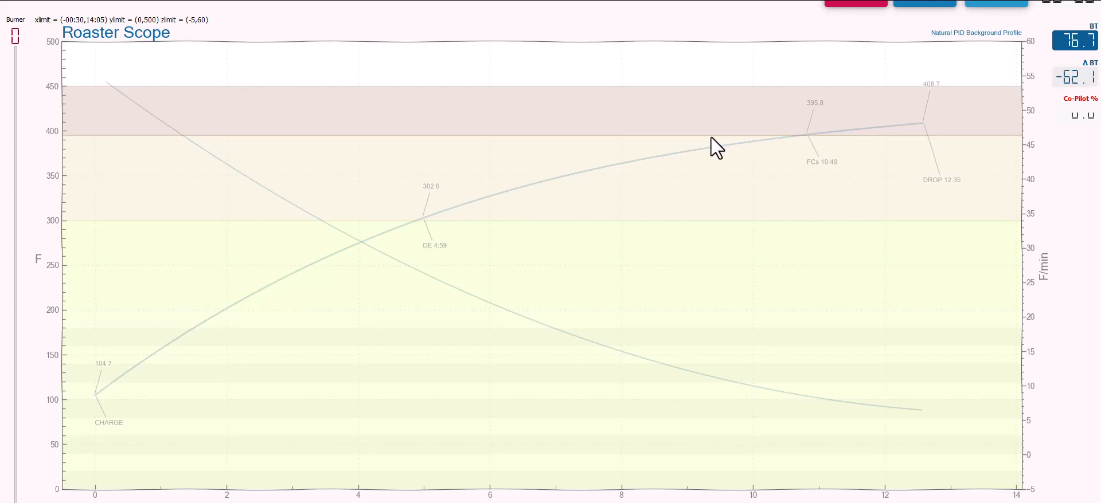
pyautogui.moveTo(1067, 56)
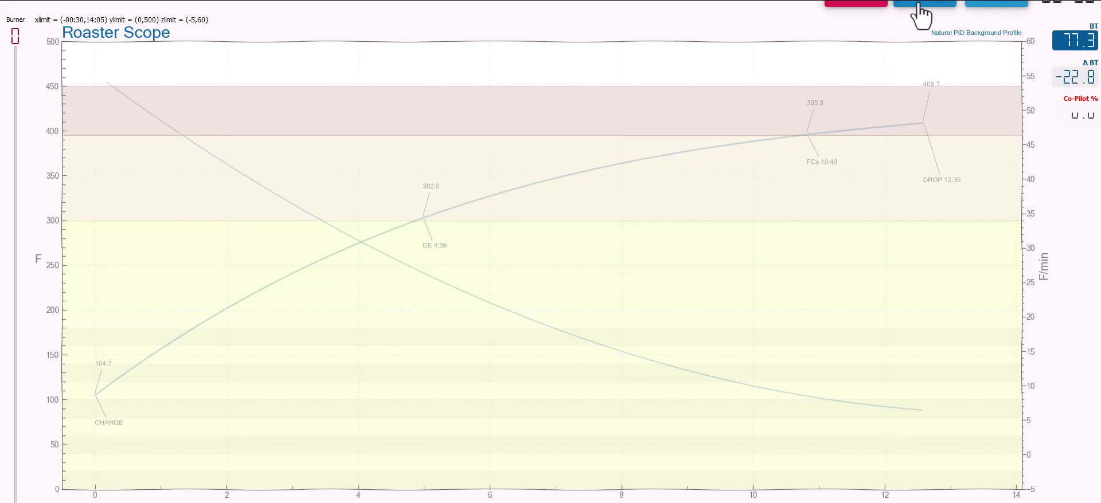
# Step: Start recording live bean-temperature data and watch the noisy BT trace
pyautogui.click(923, 3)
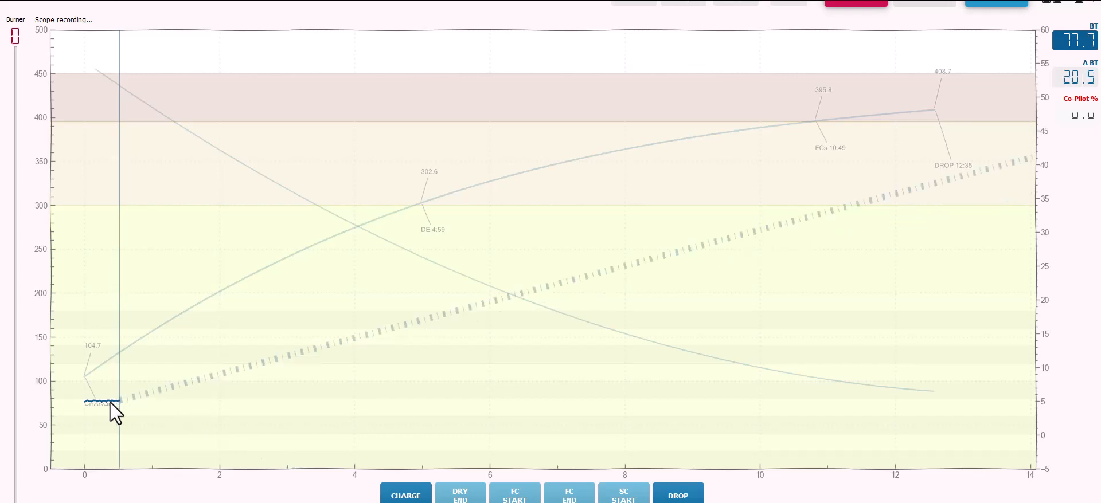
pyautogui.moveTo(132, 167)
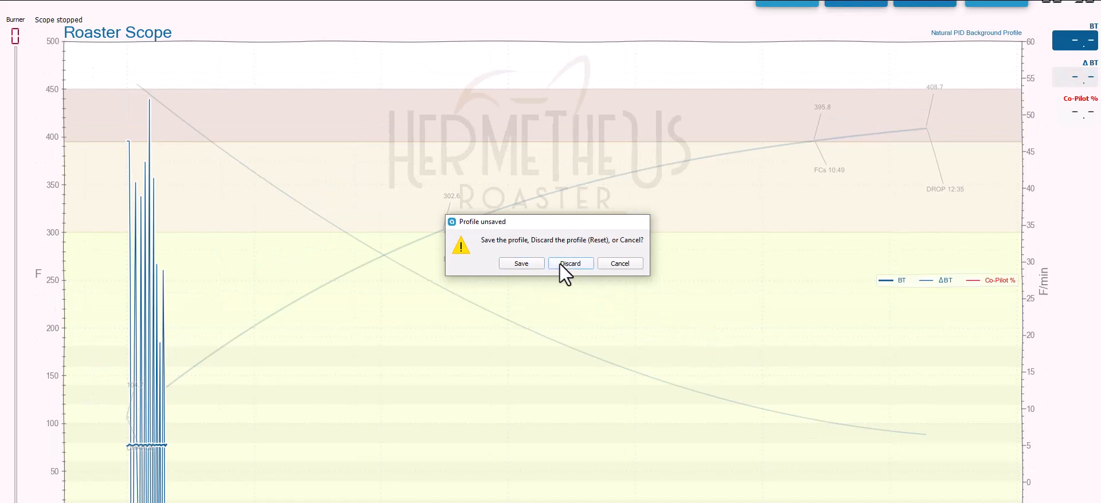
# Step: Discard the unsaved profile and set a sampling interval under 3 seconds, accepting the warning
pyautogui.click(570, 263)
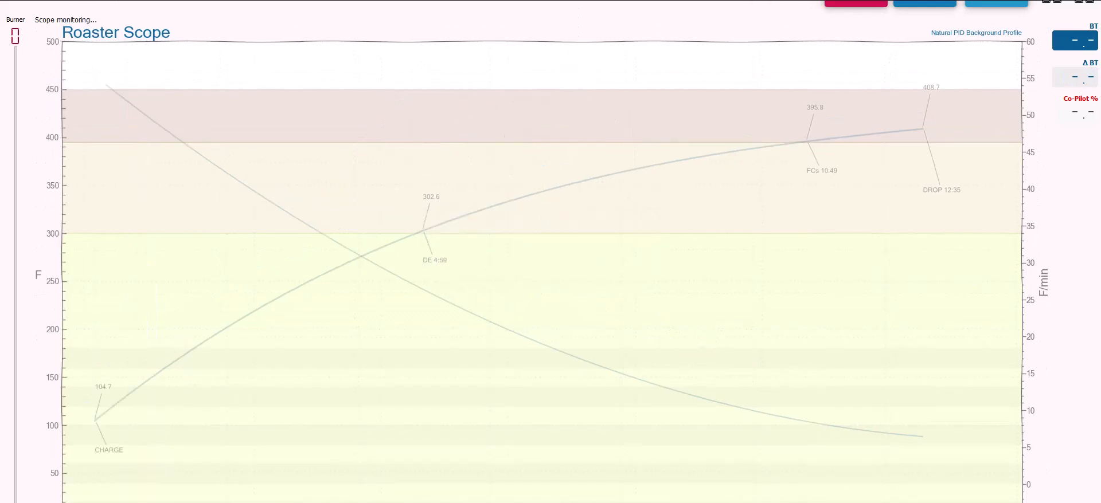
pyautogui.click(46, 19)
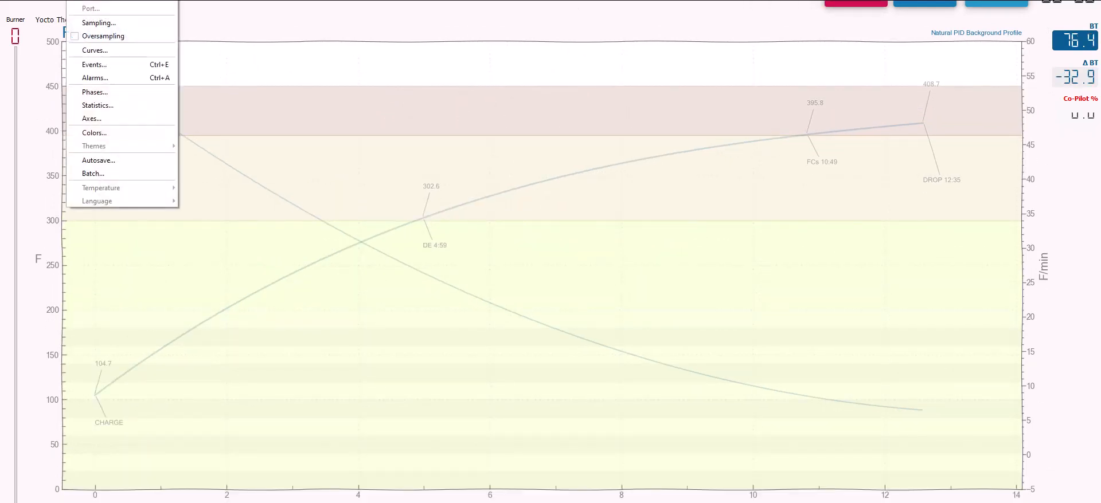
pyautogui.click(98, 22)
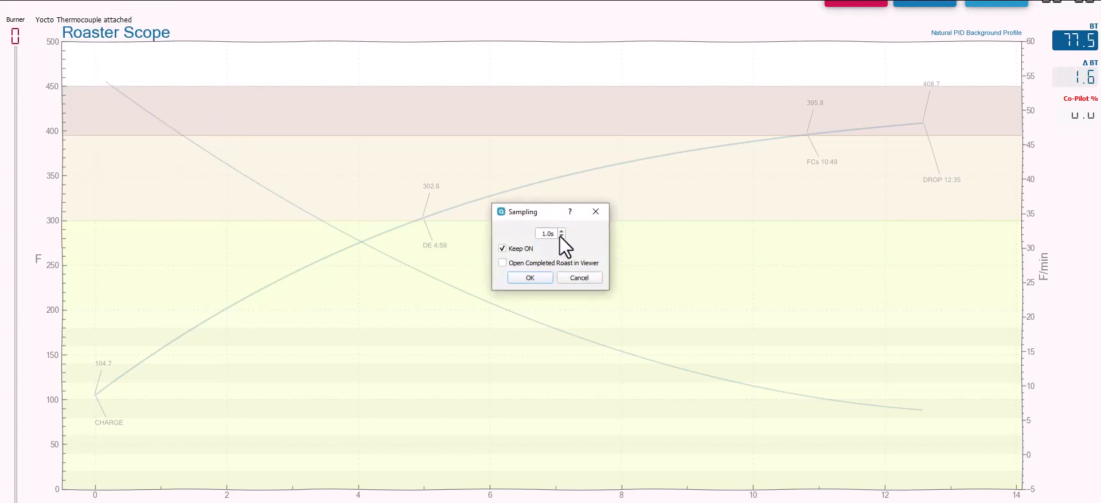
pyautogui.tripleClick(547, 233)
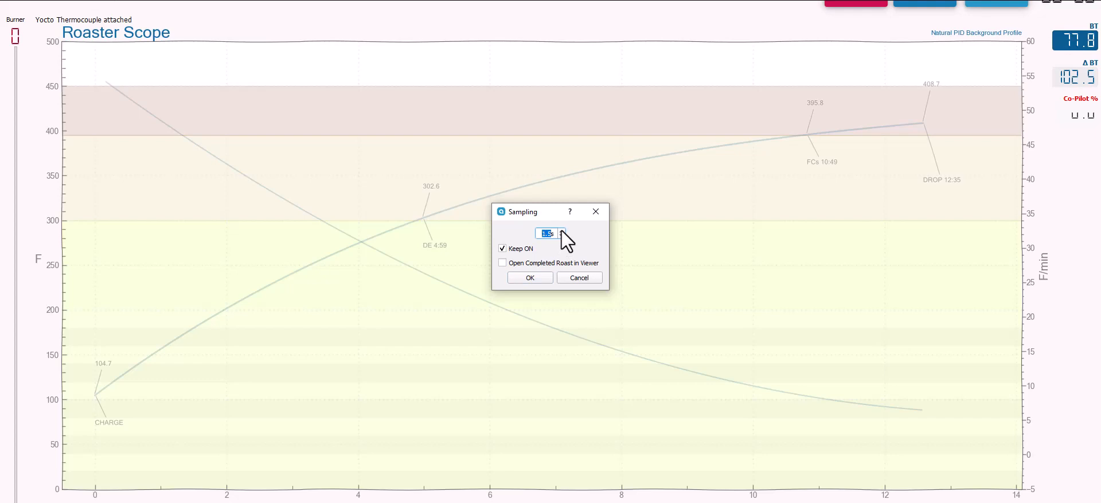
pyautogui.click(529, 278)
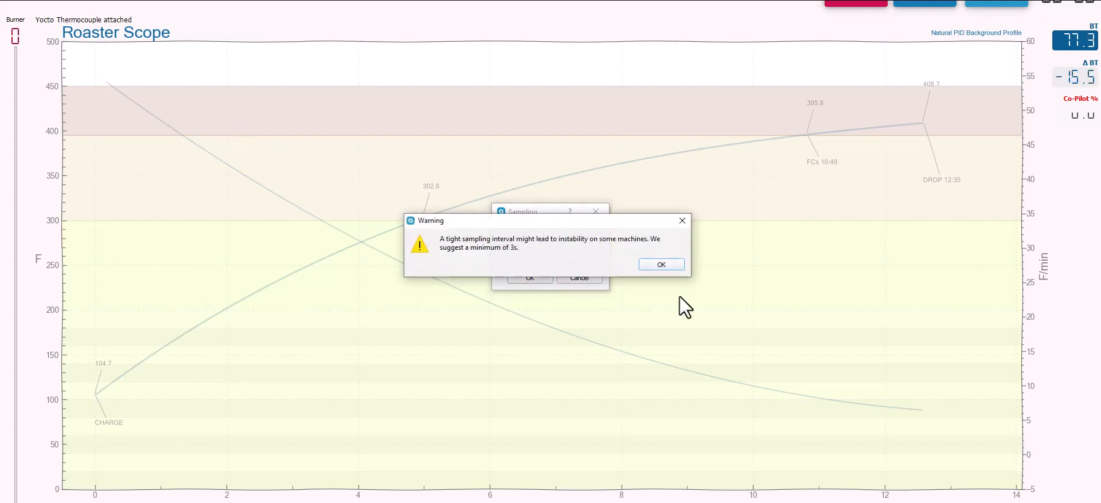
pyautogui.click(659, 264)
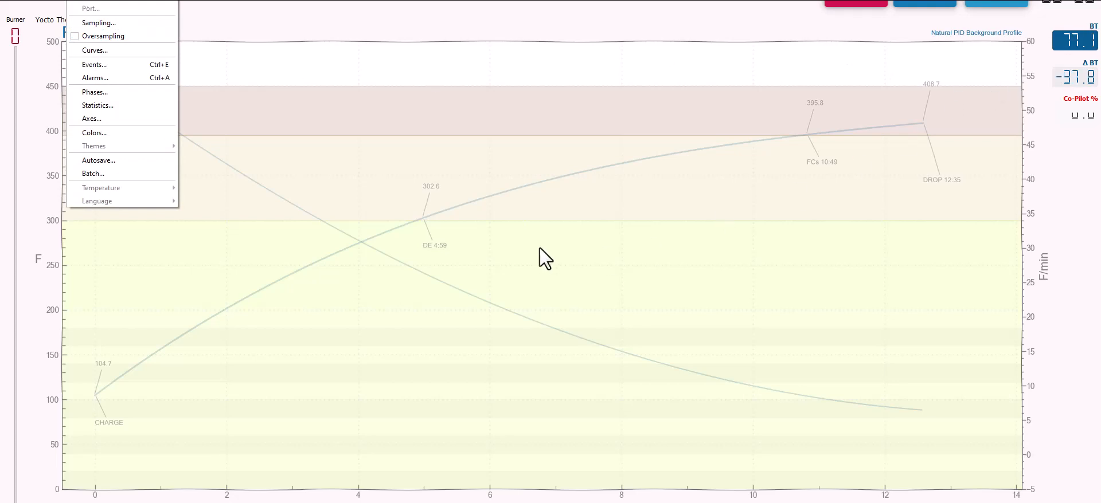
pyautogui.moveTo(69, 157)
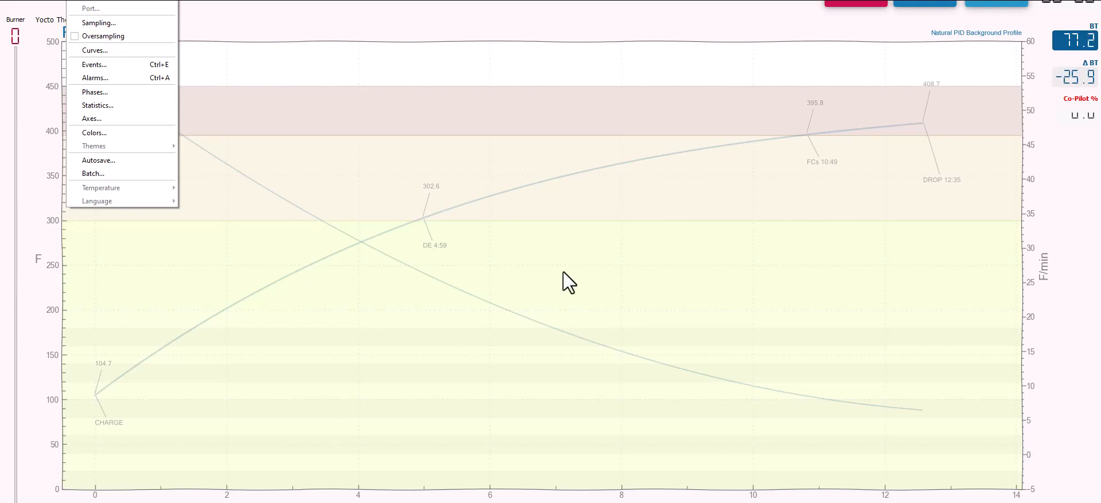
pyautogui.moveTo(768, 199)
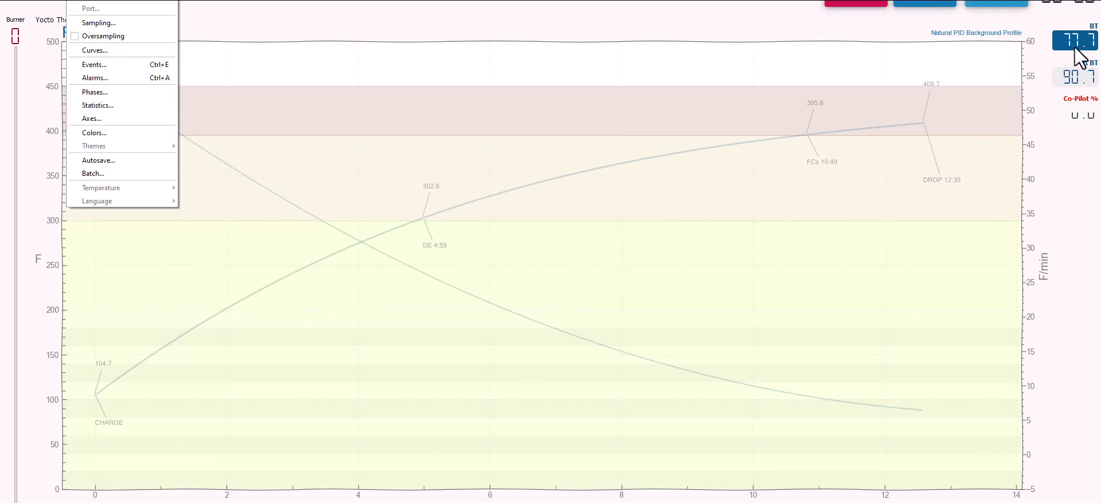
pyautogui.moveTo(536, 23)
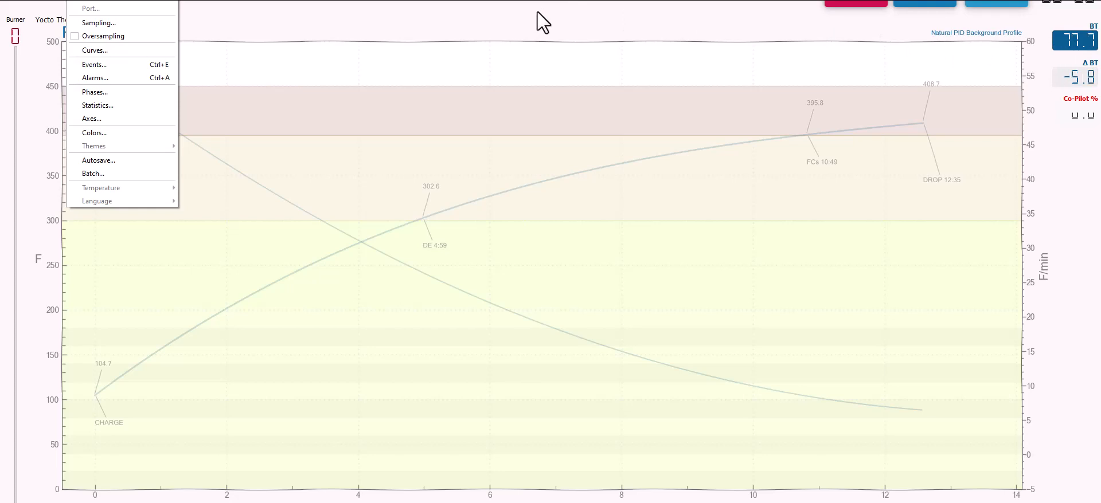
pyautogui.moveTo(130, 90)
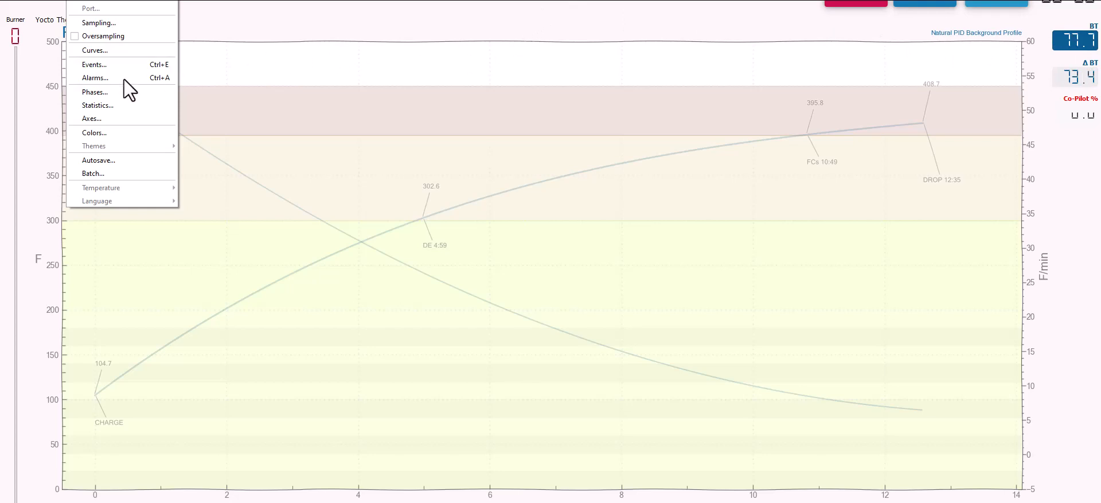
pyautogui.moveTo(102, 118)
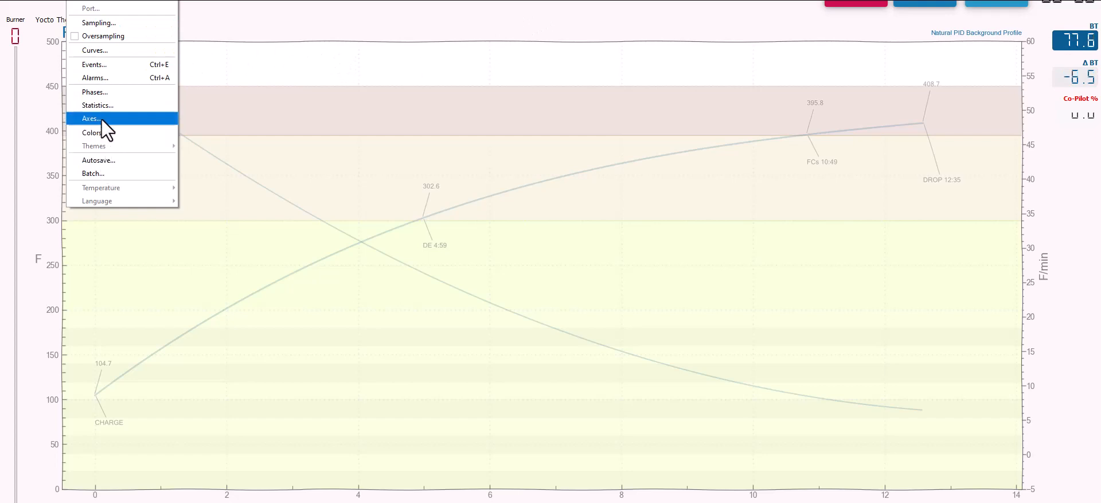
# Step: Limit the temperature axis to 75–80 F in the Axes settings
pyautogui.click(90, 118)
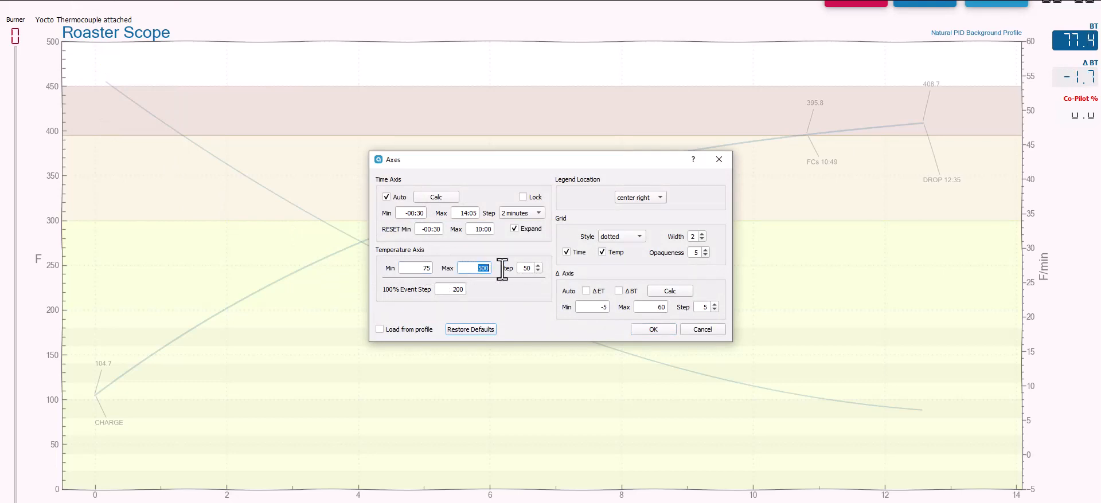
pyautogui.write('80')
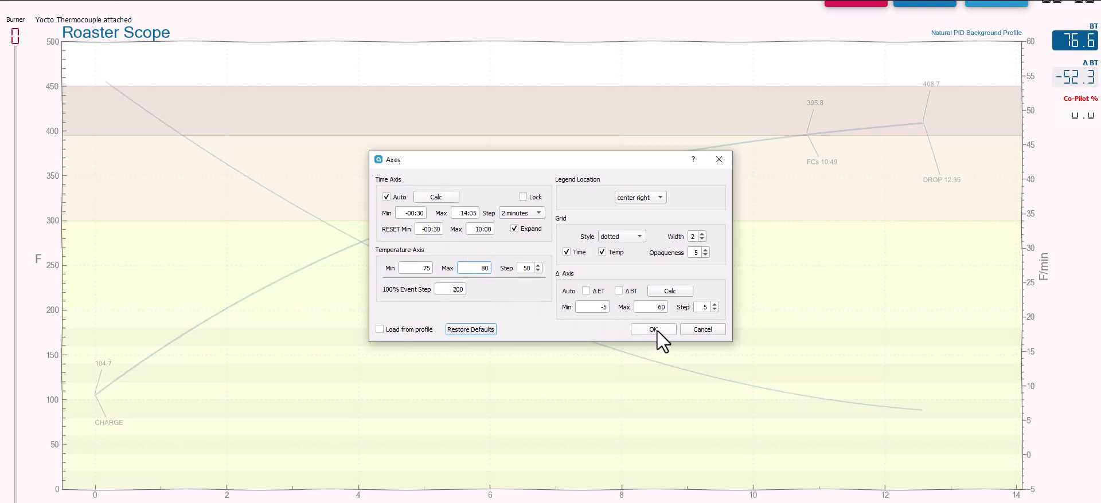
pyautogui.click(652, 329)
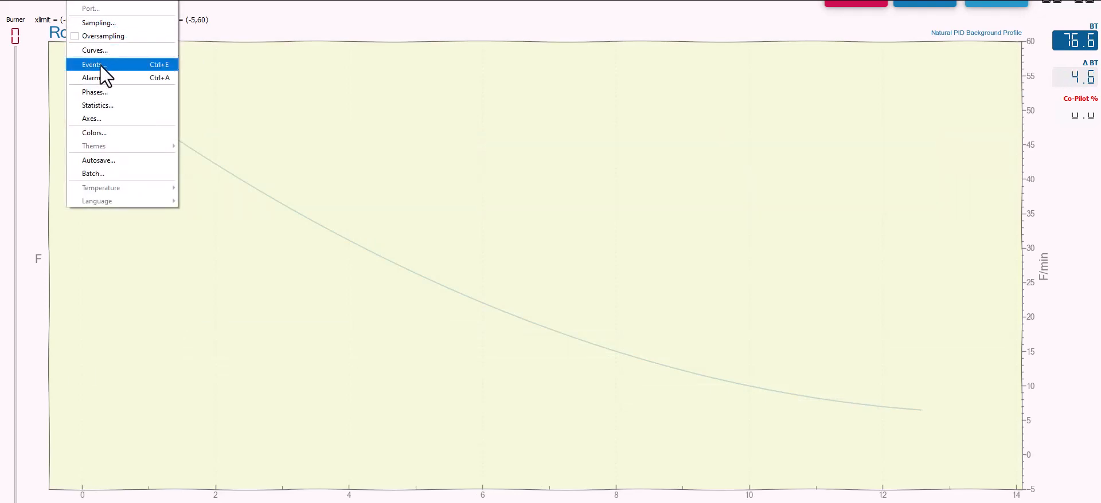
# Step: Confirm the Curves filters with Smooth Curves at 0 and Smooth Spikes unchecked
pyautogui.click(94, 50)
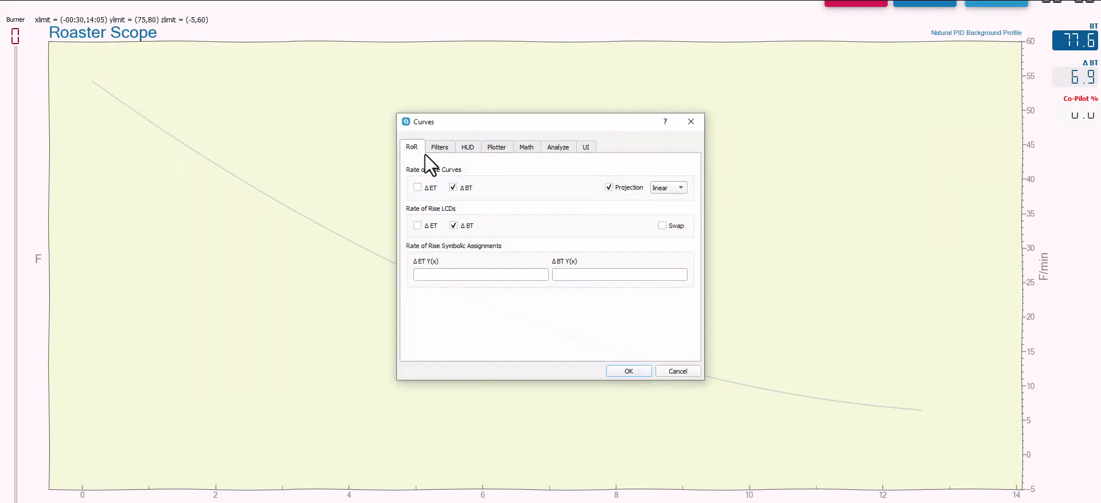
pyautogui.click(439, 147)
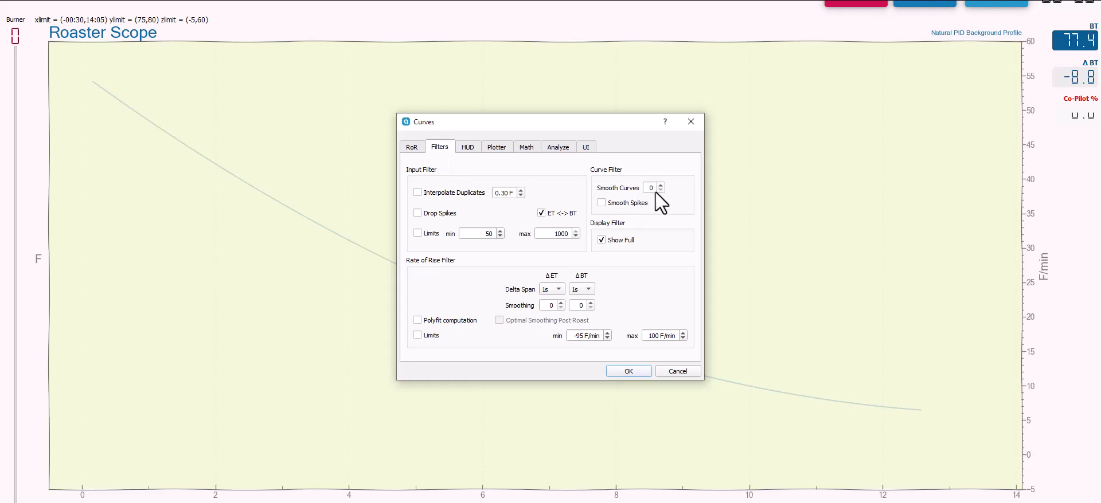
pyautogui.moveTo(622, 217)
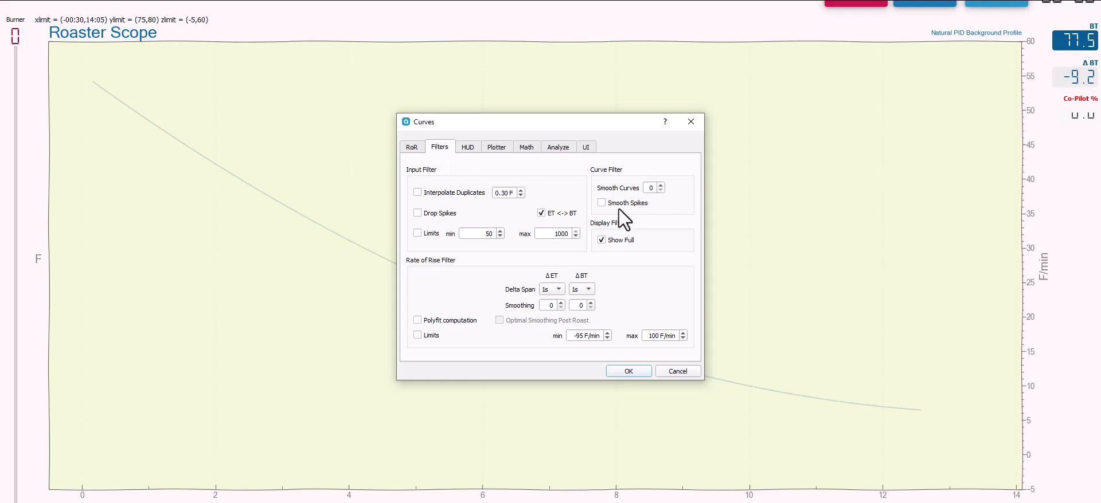
pyautogui.moveTo(646, 210)
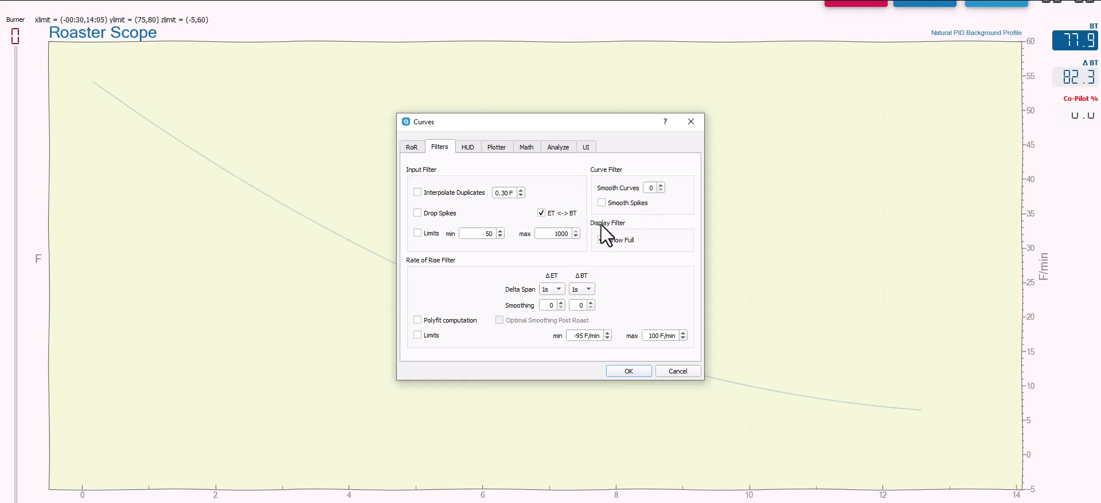
pyautogui.click(601, 240)
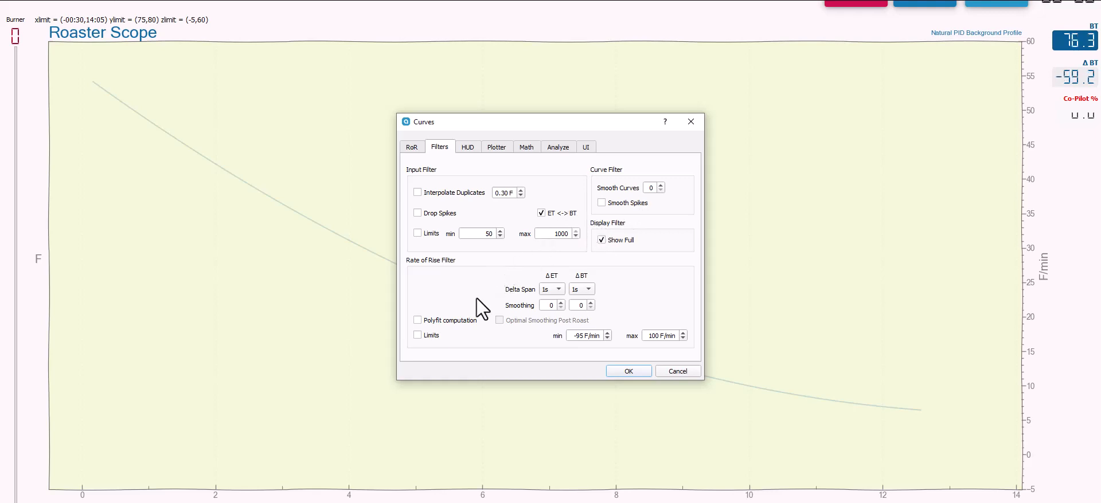
pyautogui.moveTo(579, 298)
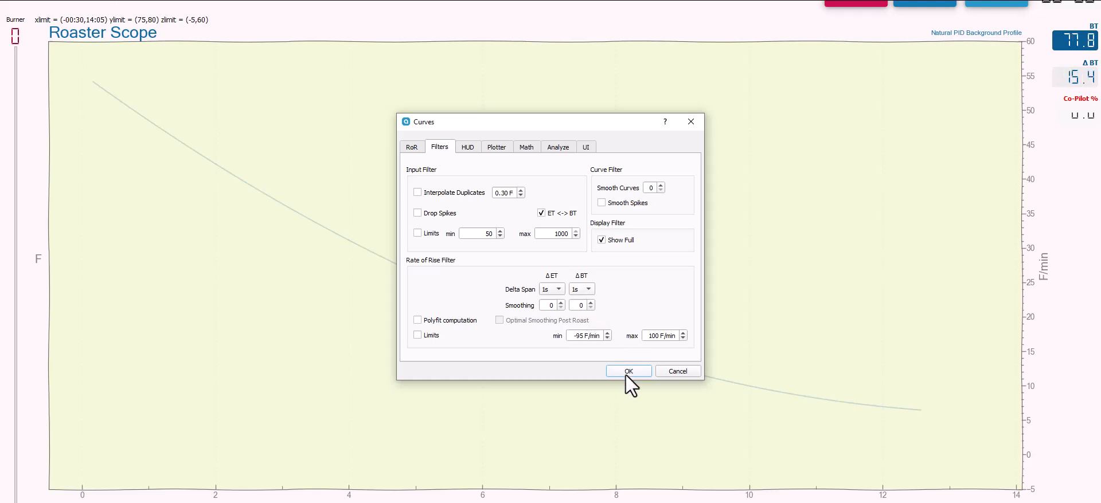
pyautogui.click(626, 371)
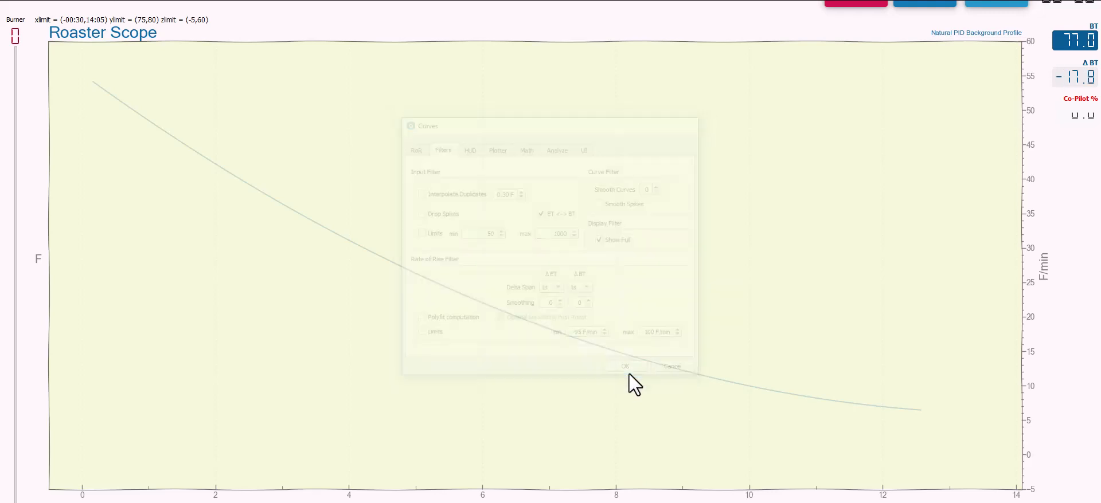
# Step: Start a new scope recording showing the jagged BT readings on the 75–80 F scale
pyautogui.click(624, 367)
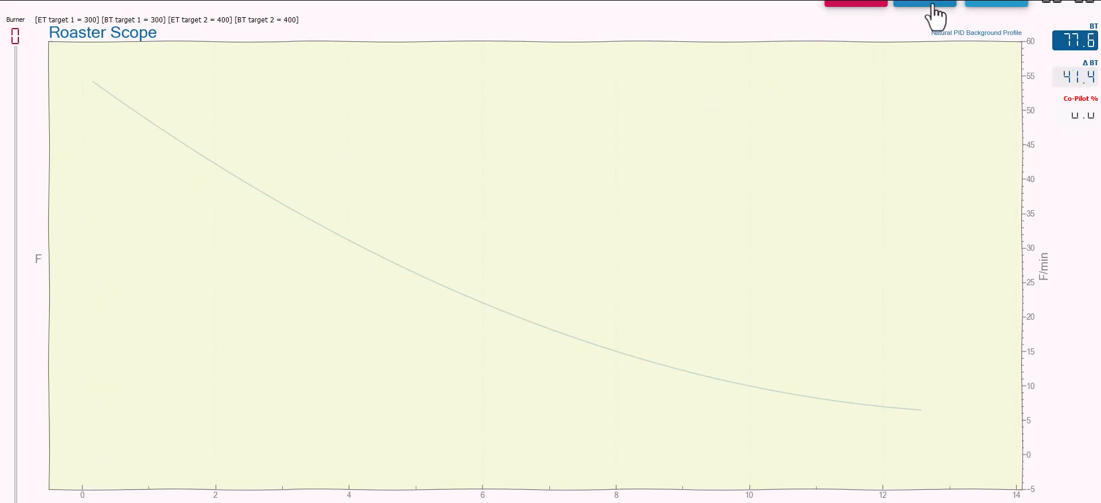
pyautogui.click(923, 3)
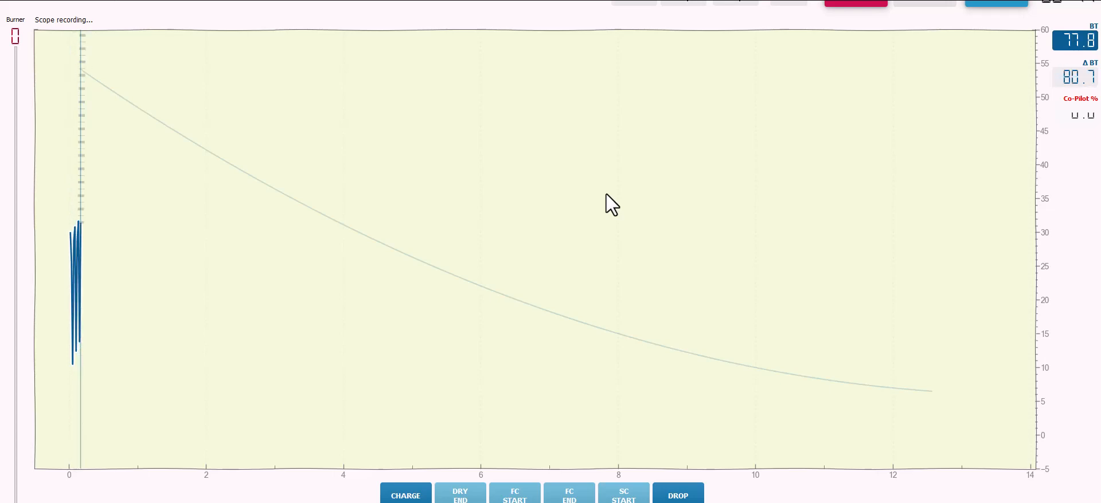
pyautogui.moveTo(260, 255)
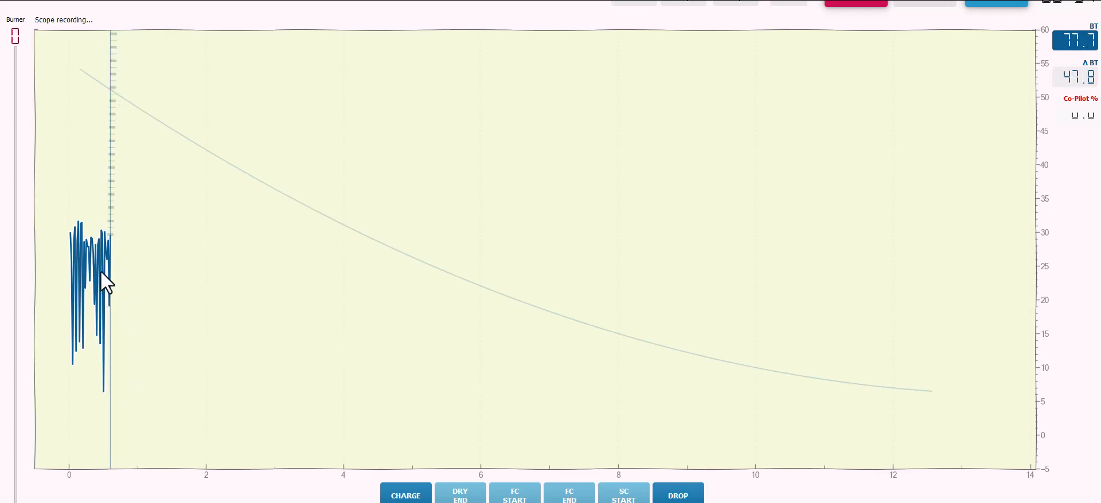
pyautogui.moveTo(66, 288)
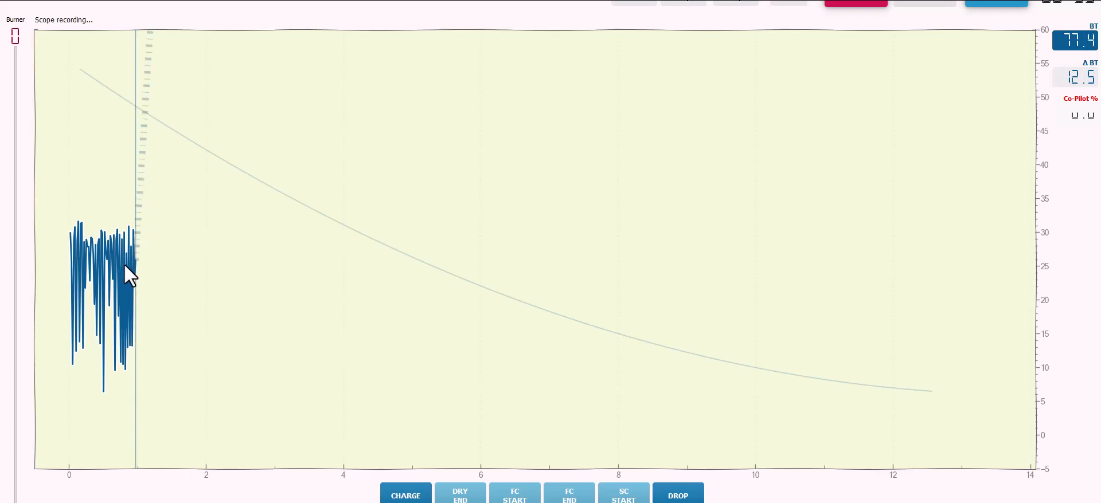
pyautogui.moveTo(169, 276)
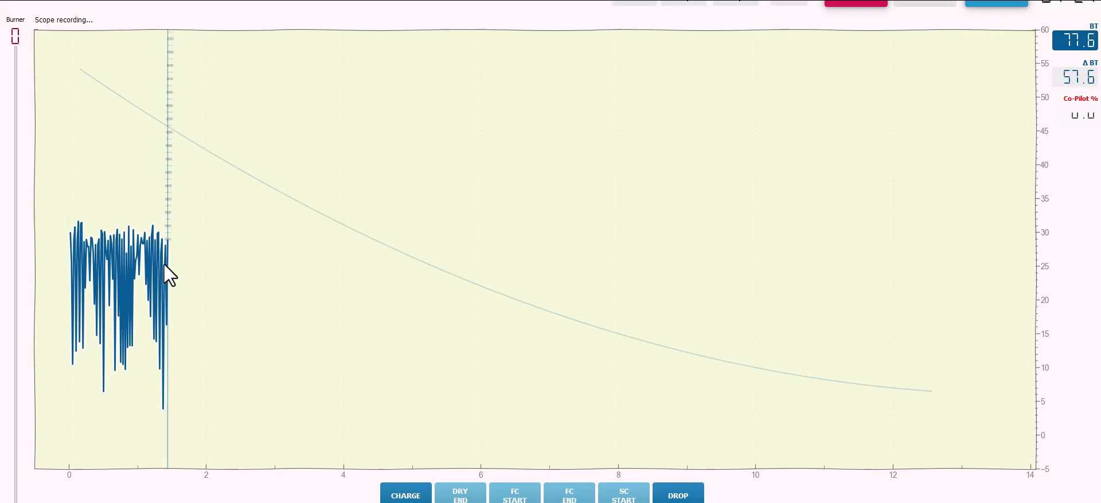
pyautogui.moveTo(313, 481)
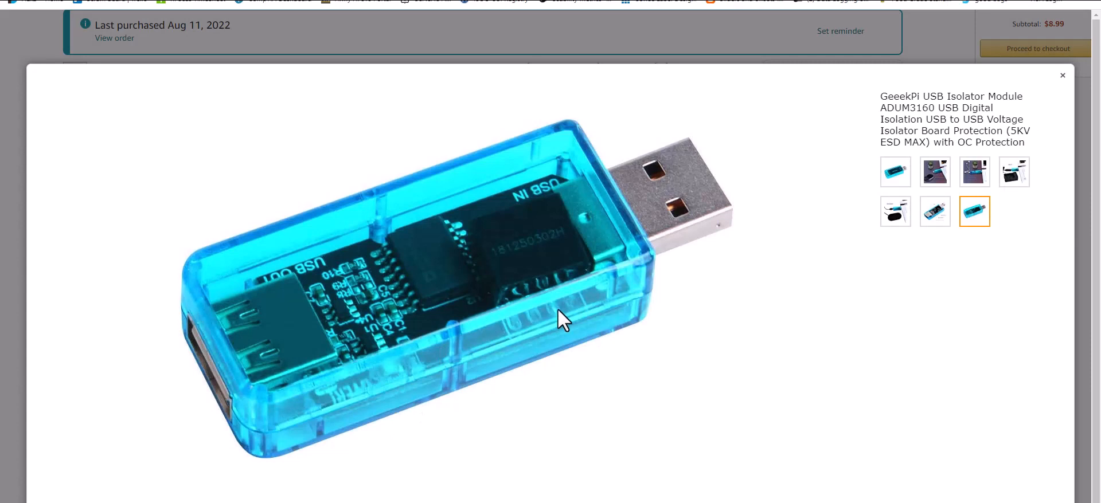
pyautogui.moveTo(397, 274)
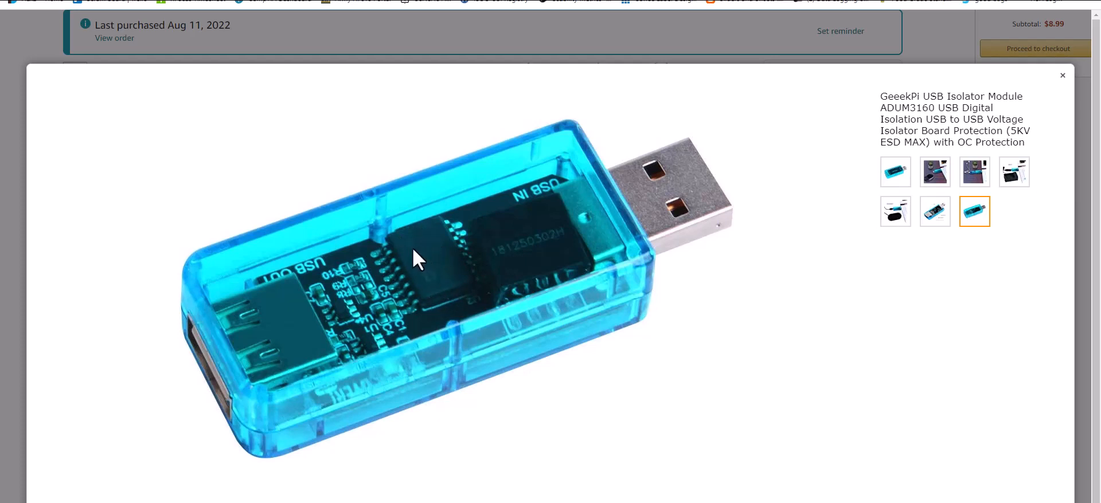
pyautogui.moveTo(441, 269)
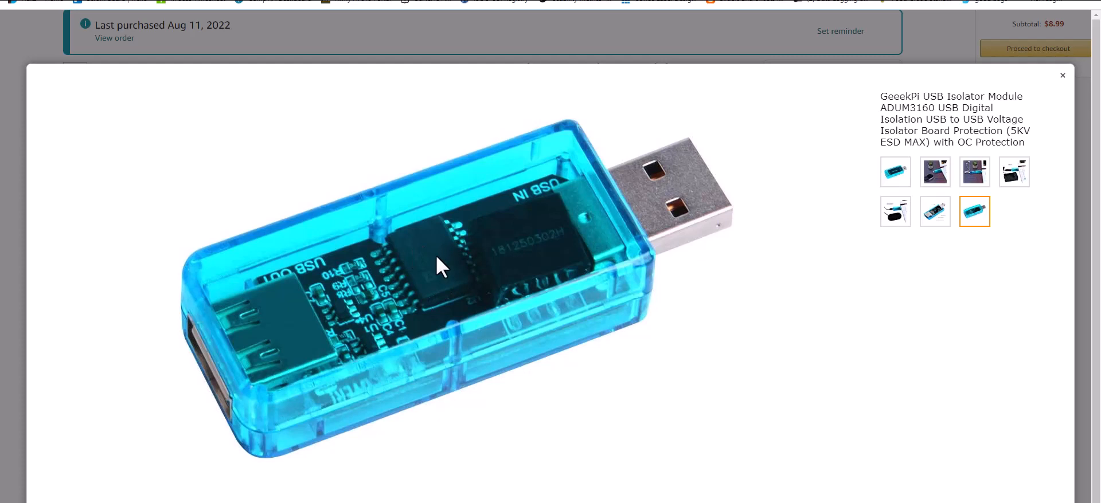
pyautogui.moveTo(435, 259)
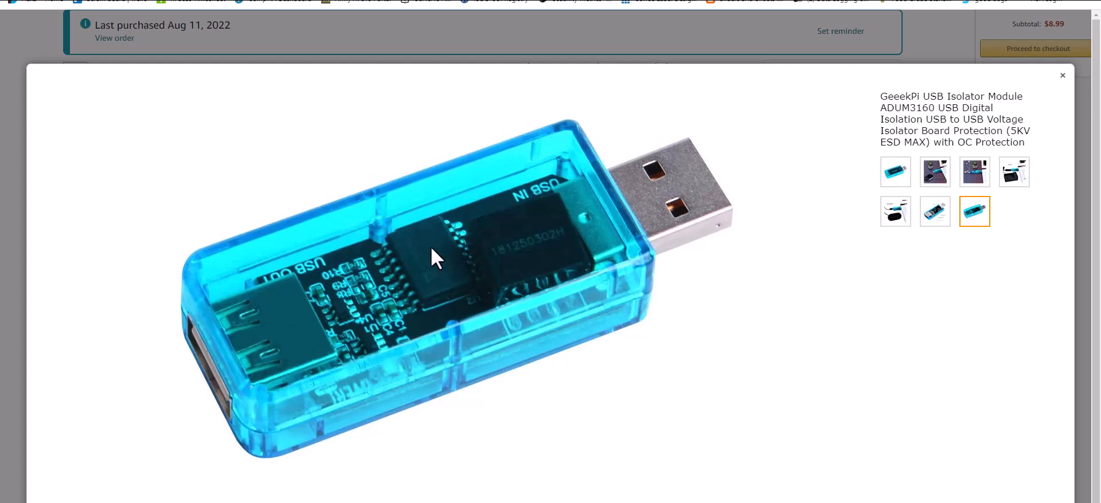
pyautogui.moveTo(442, 275)
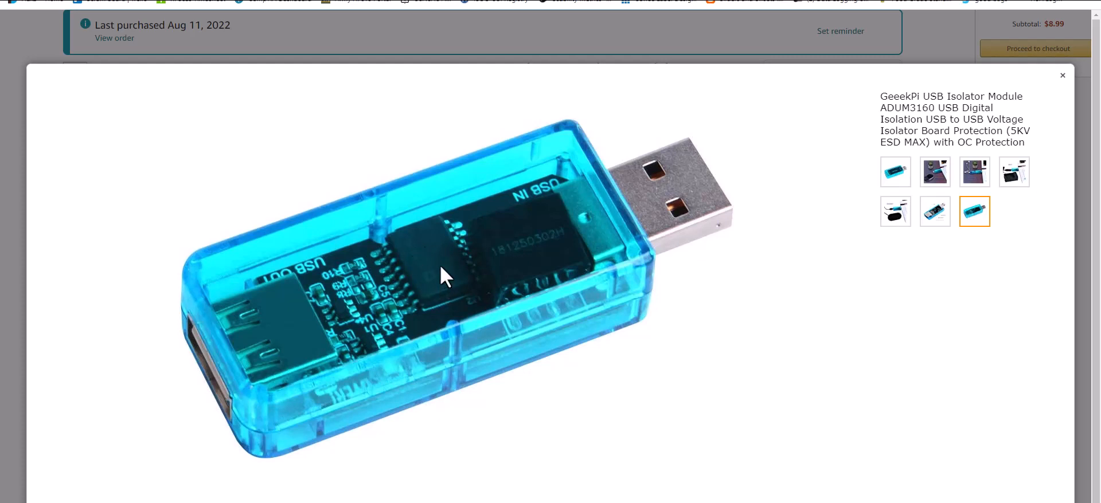
pyautogui.moveTo(460, 263)
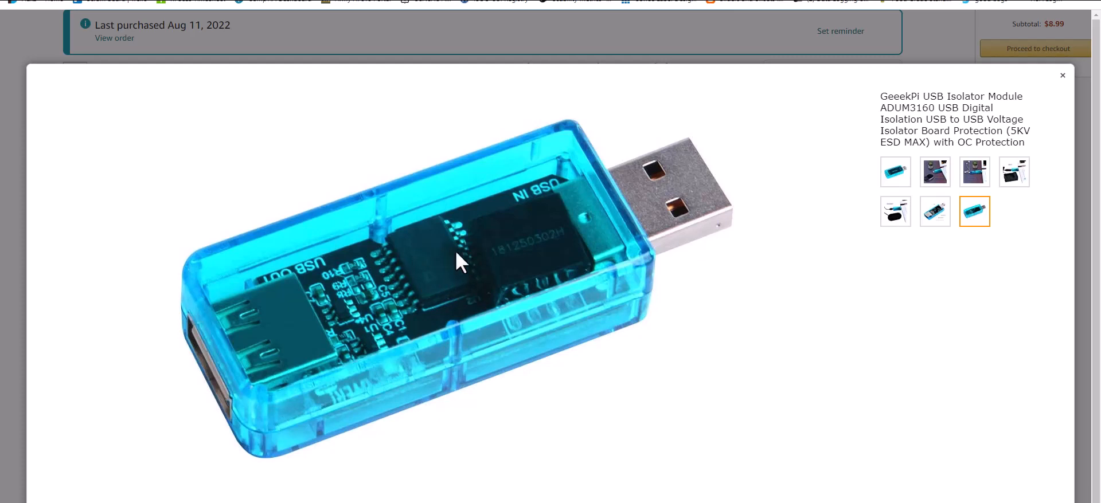
pyautogui.moveTo(1066, 85)
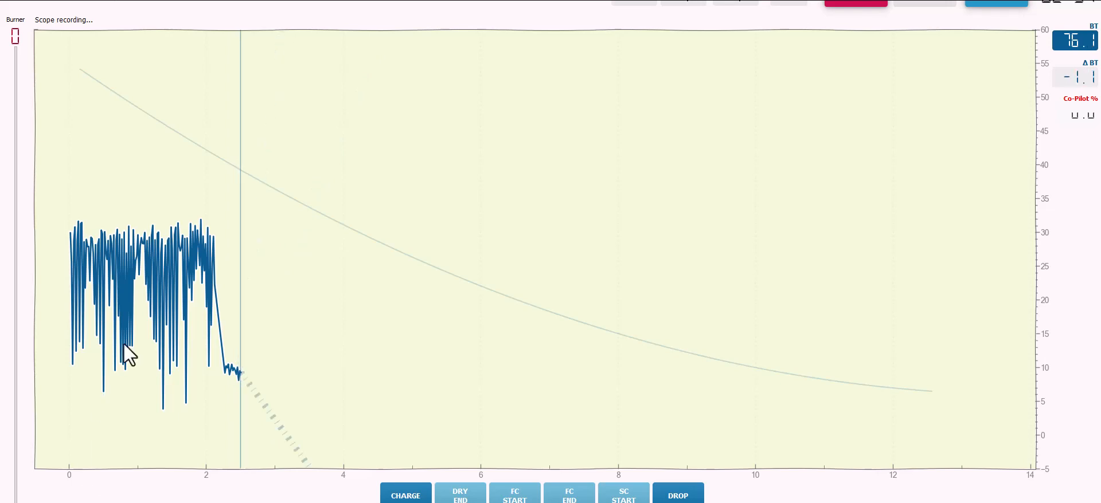
pyautogui.moveTo(1081, 70)
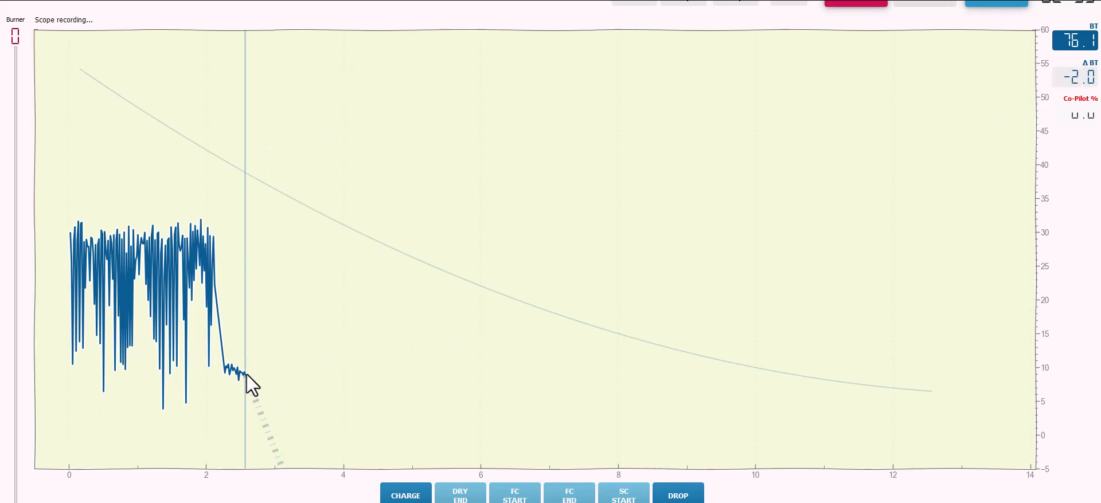
pyautogui.moveTo(1084, 60)
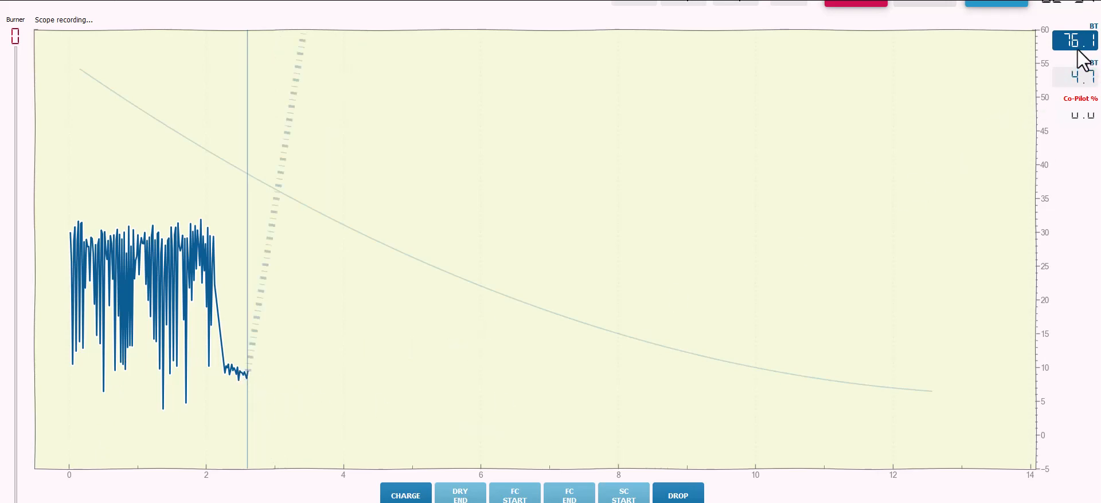
pyautogui.moveTo(1081, 52)
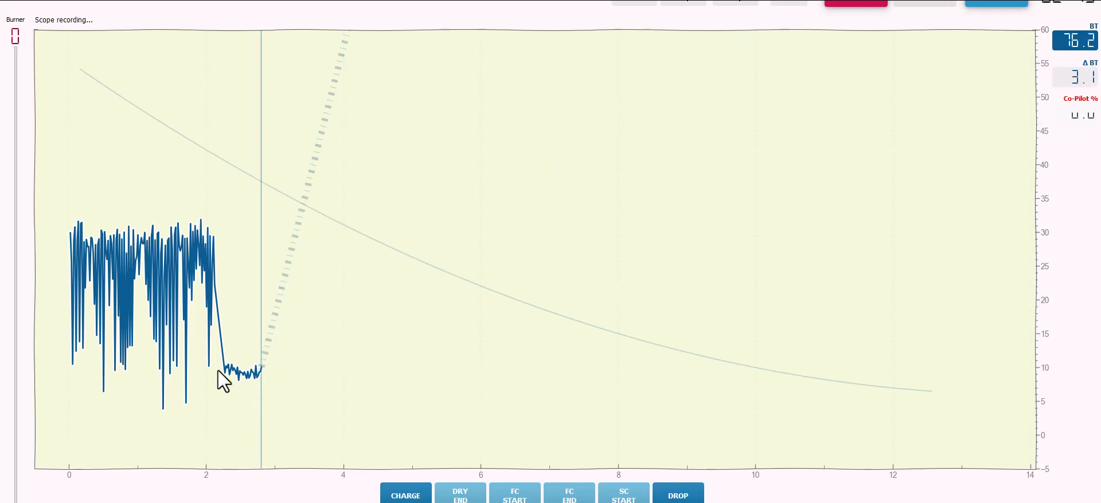
pyautogui.moveTo(151, 280)
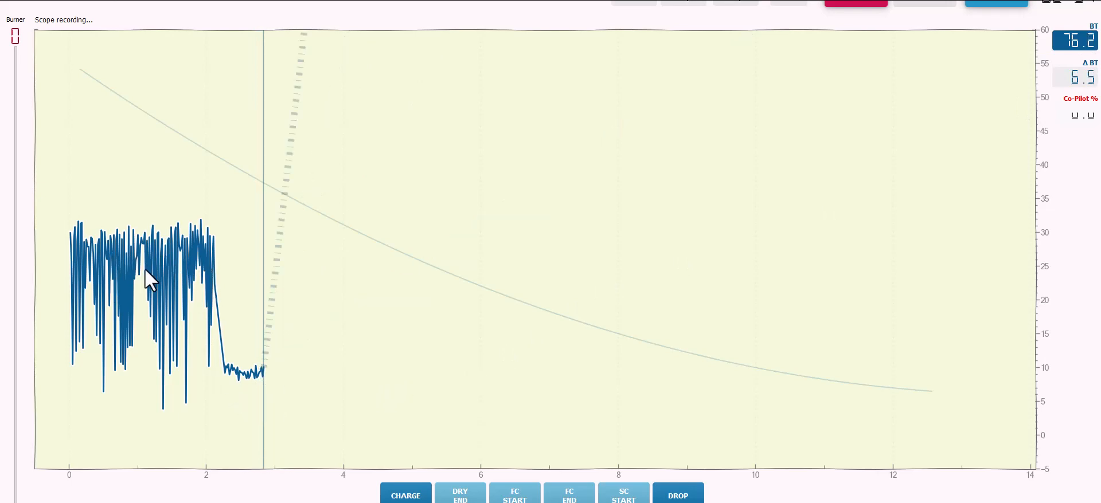
pyautogui.moveTo(468, 403)
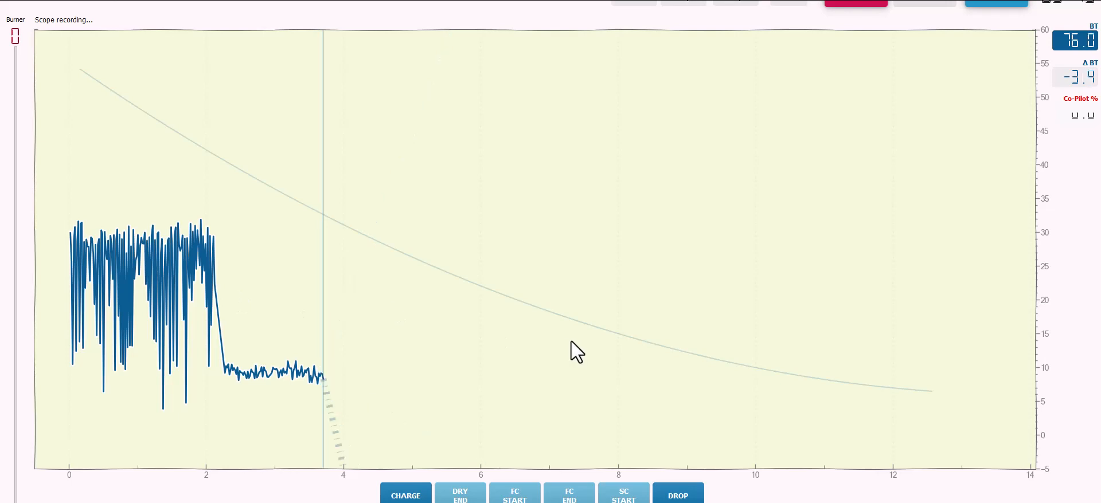
pyautogui.moveTo(616, 323)
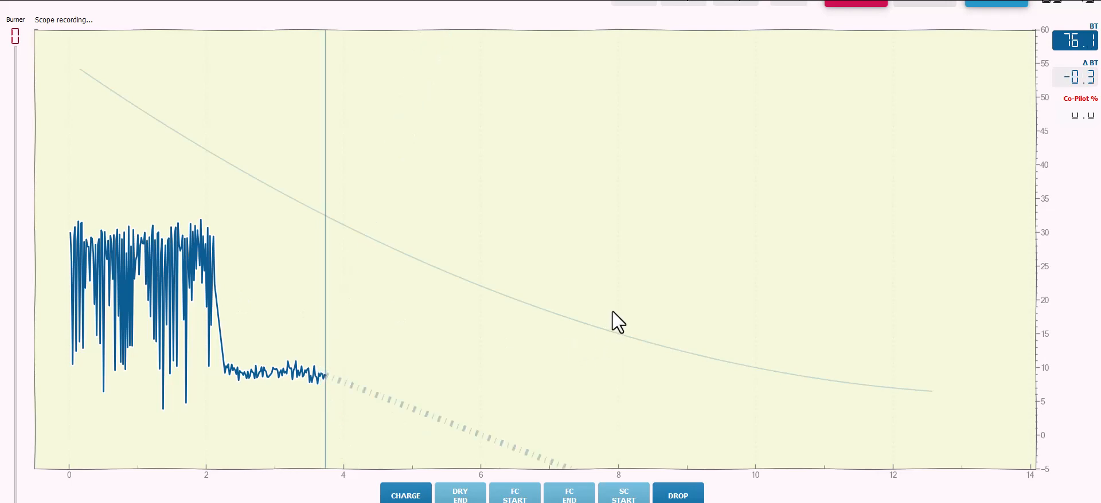